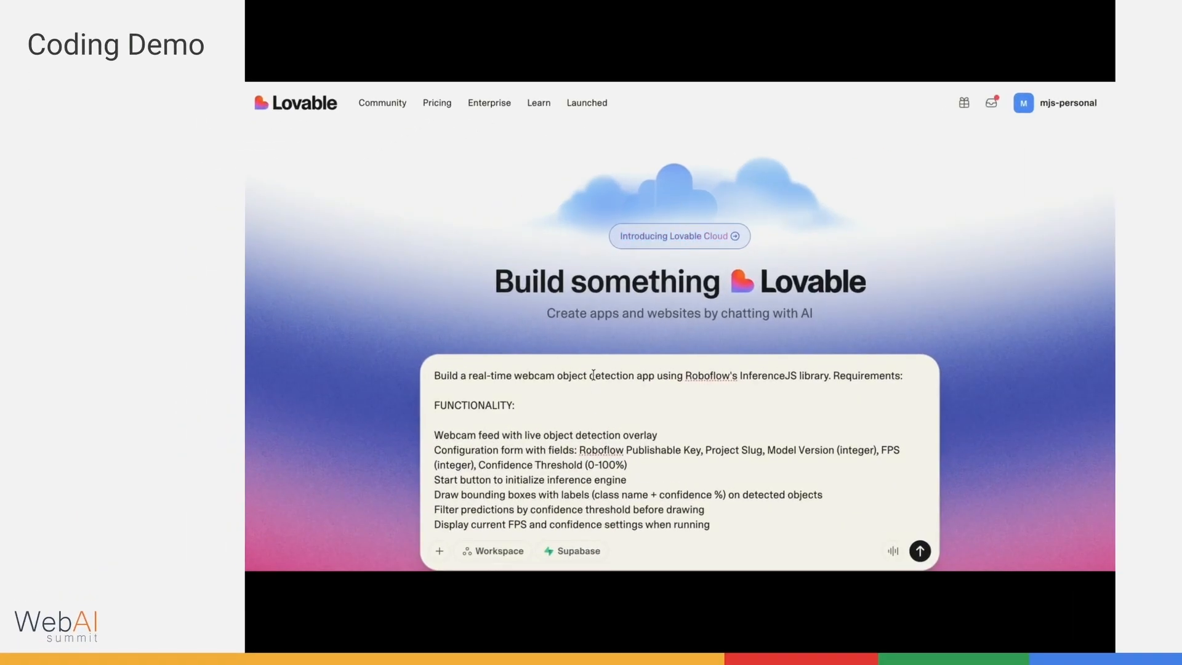
Submit the webcam detection prompt and let Lovable build the live-detect-cam preview.
scroll(down, 3)
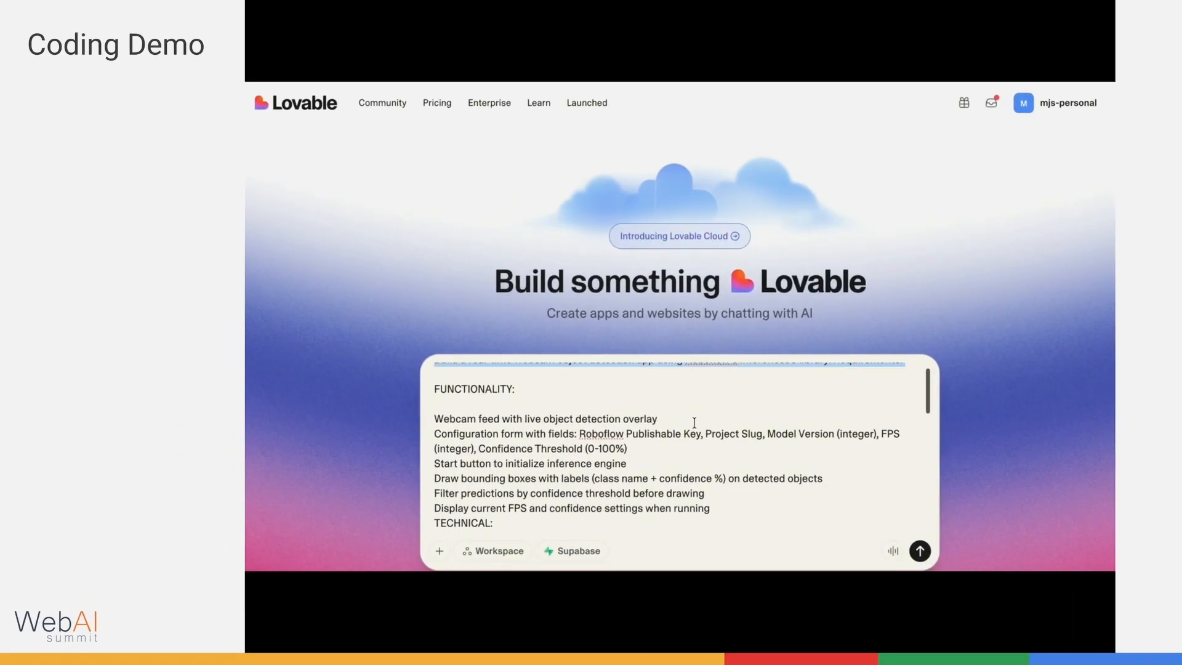
scroll(down, 3)
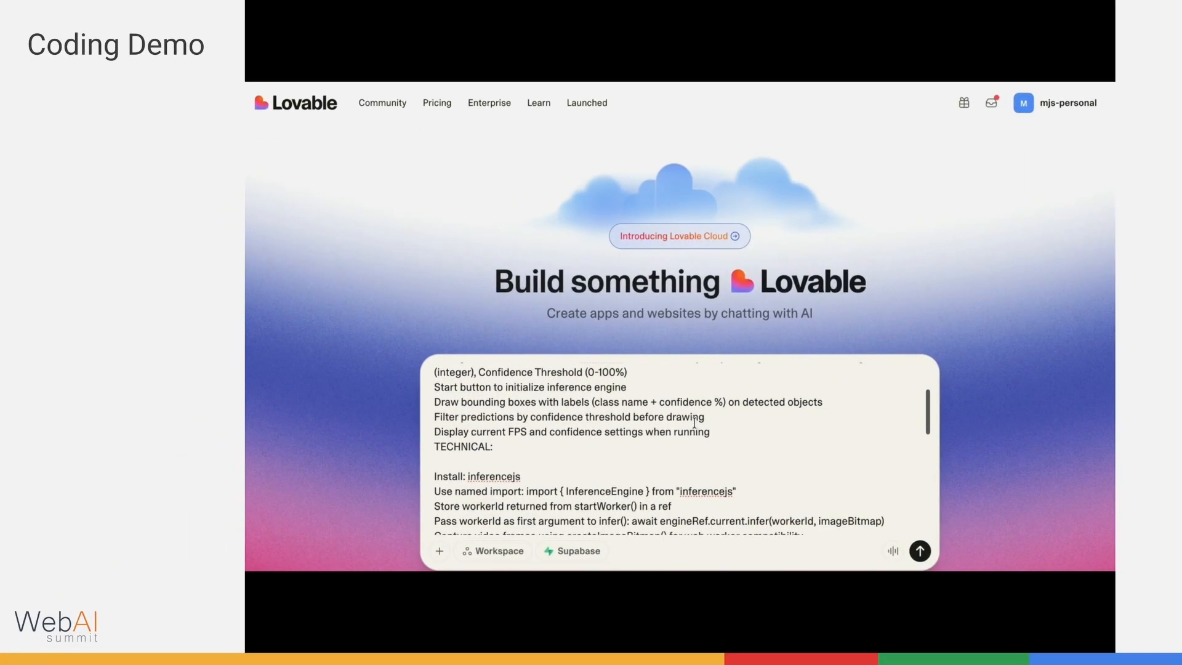
scroll(down, 3)
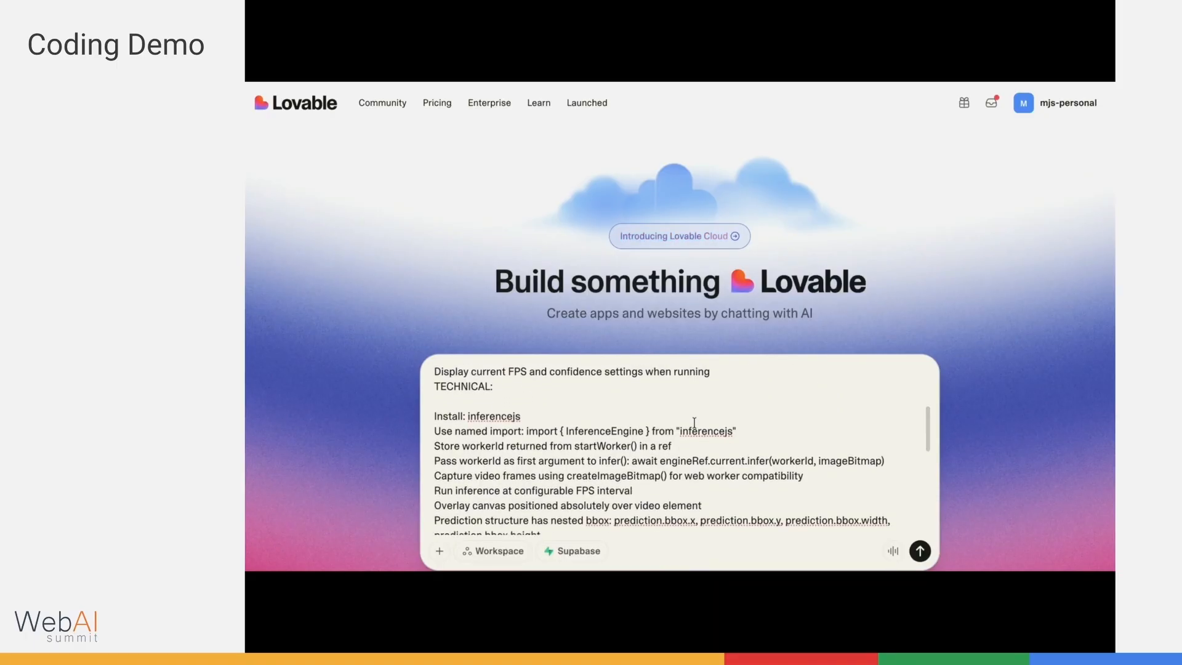
scroll(down, 3)
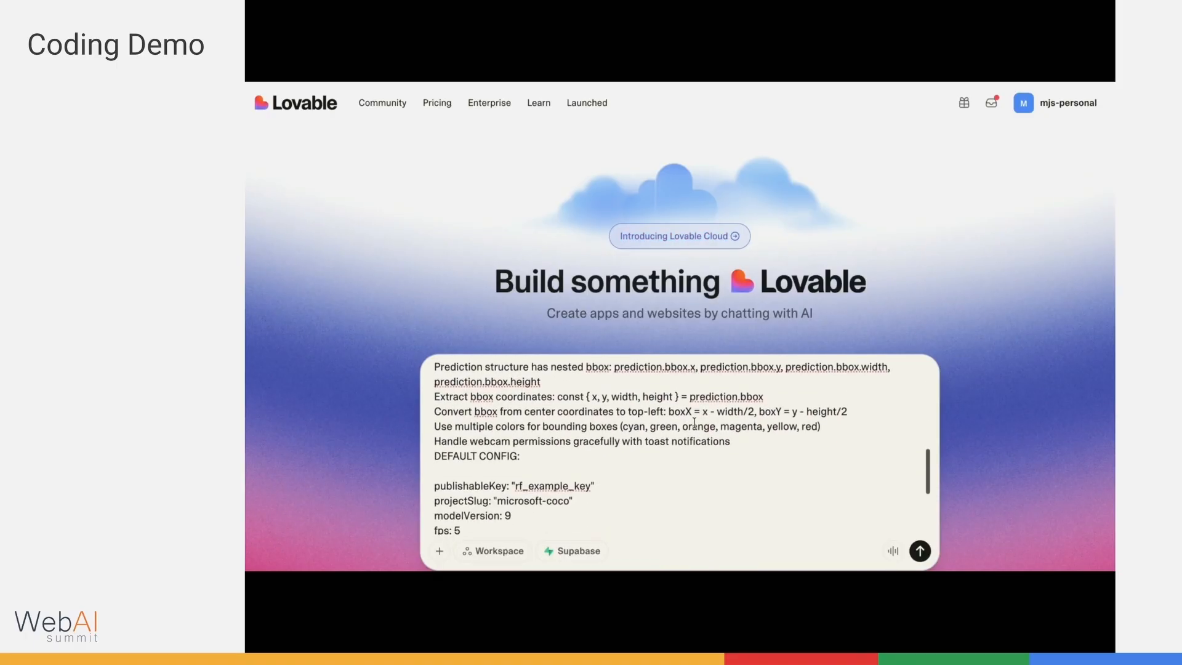
scroll(down, 3)
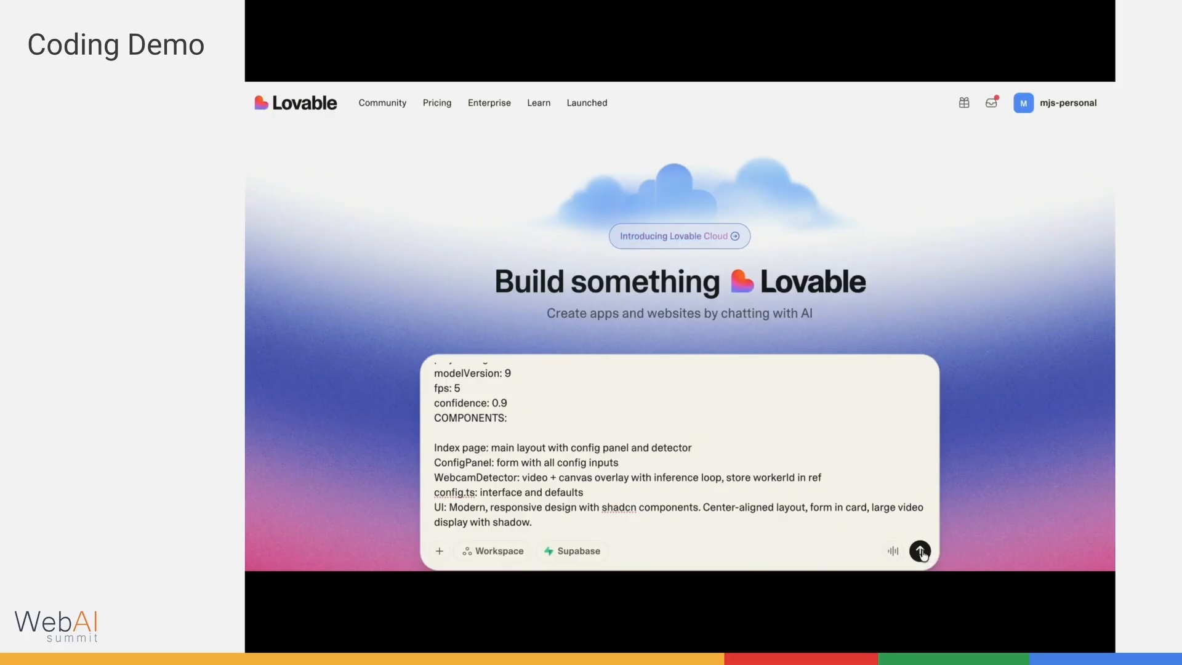
click(920, 550)
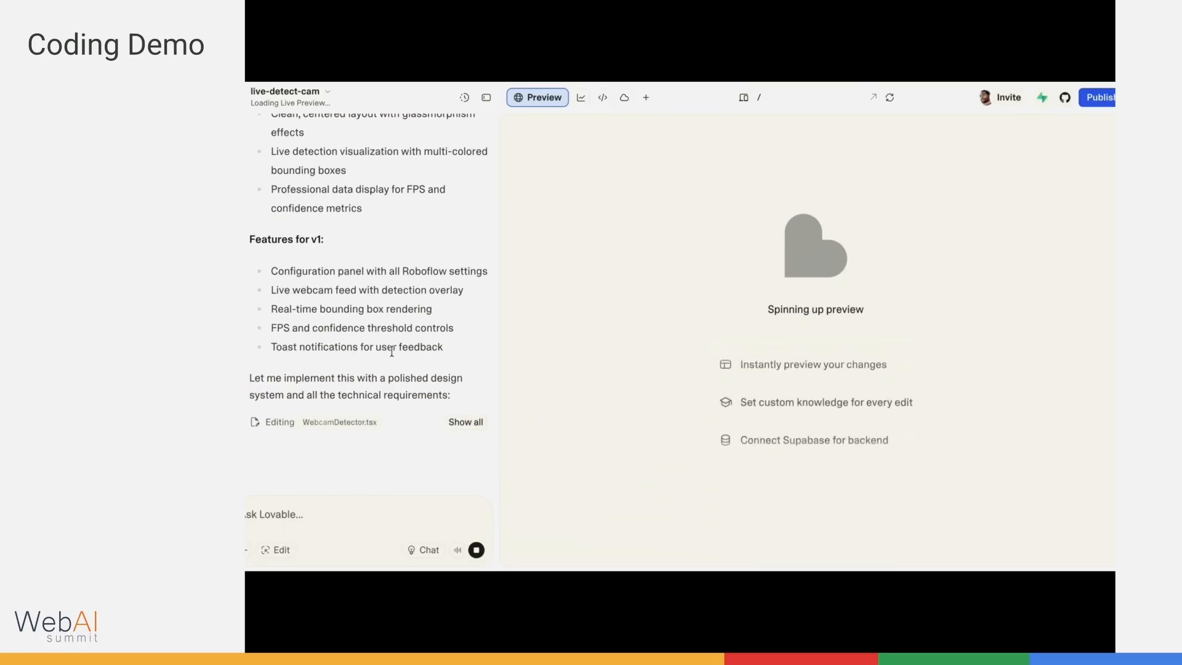
scroll(down, 3)
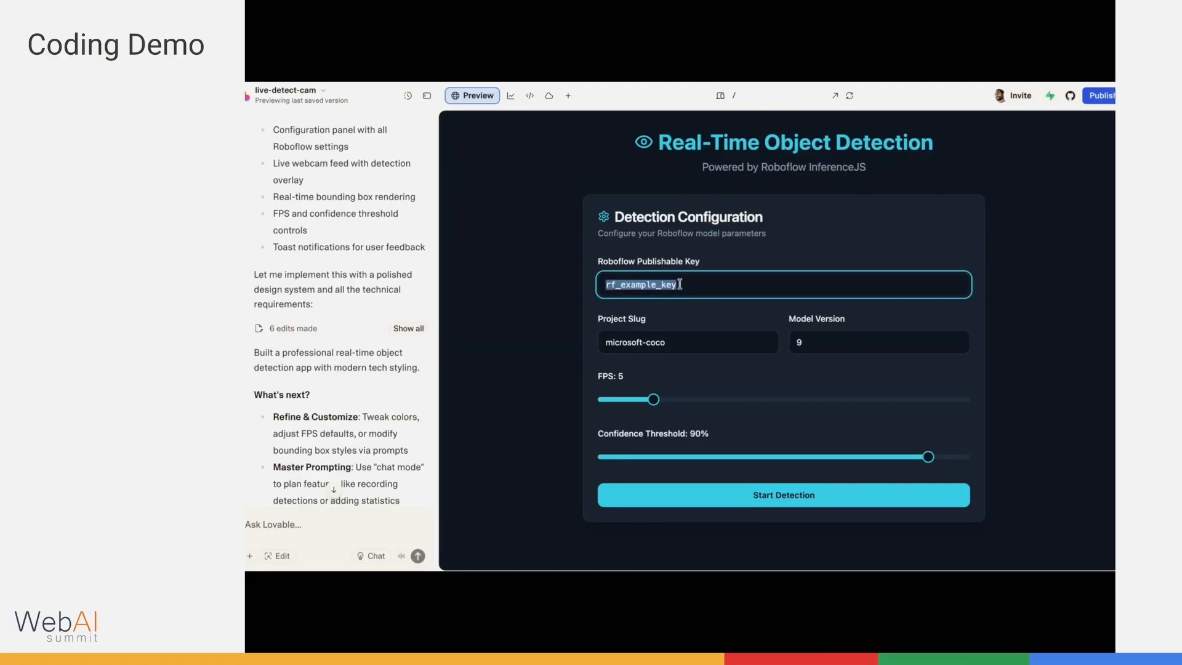
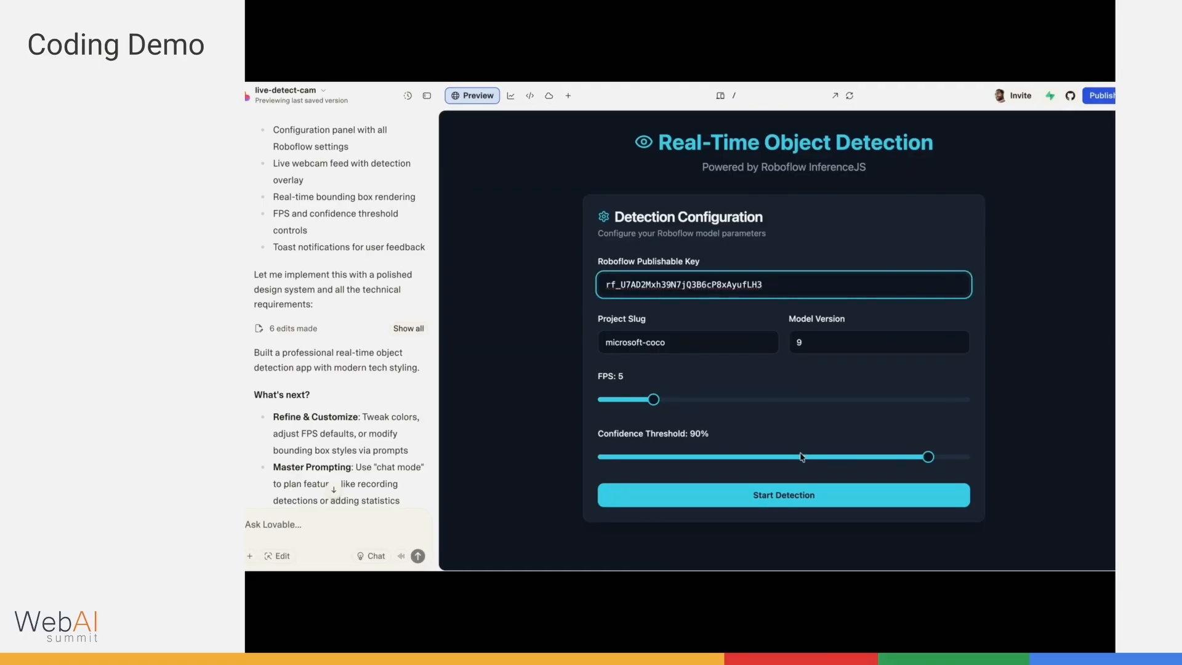
click(783, 495)
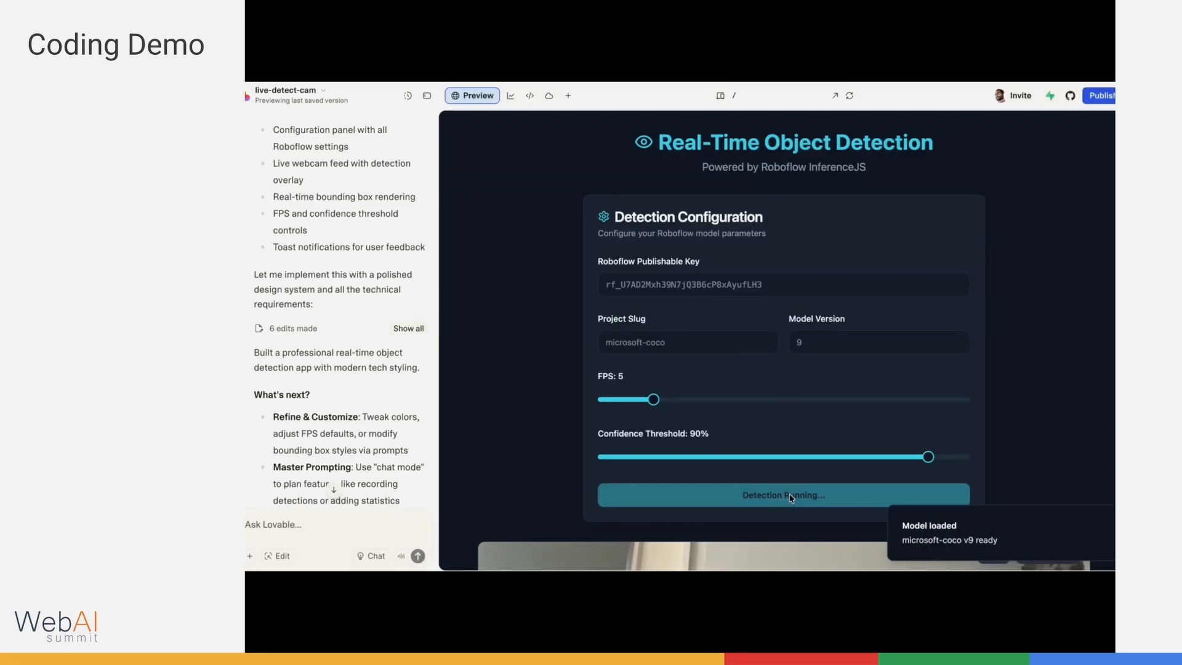
scroll(down, 3)
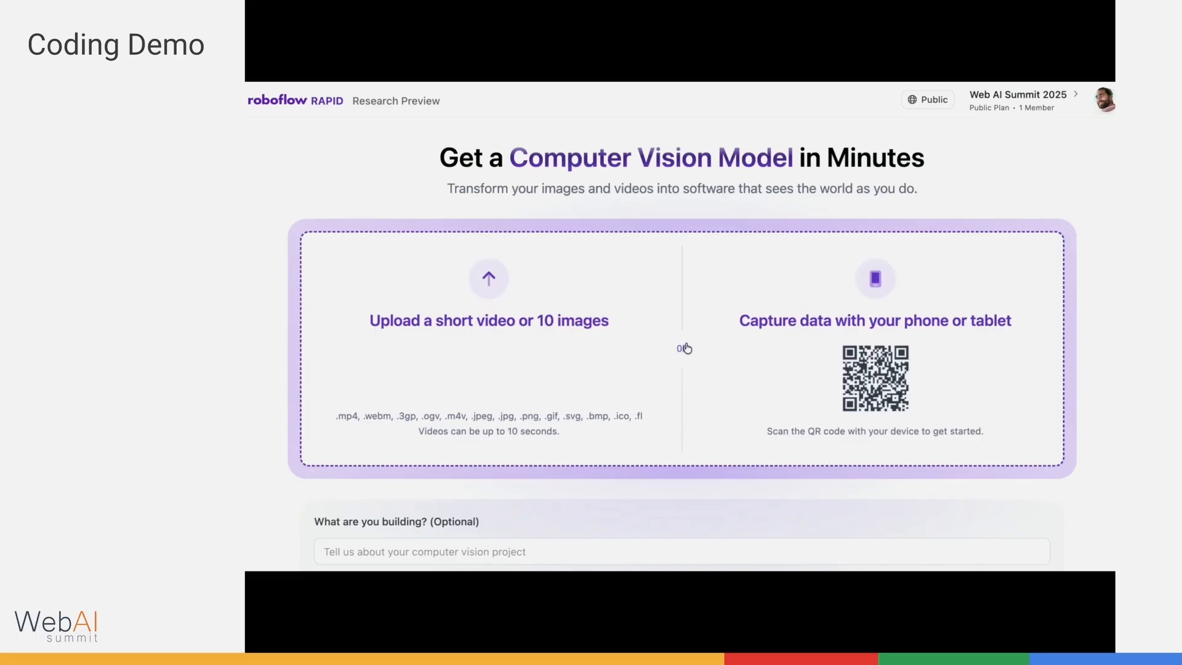
Upload the iphone-data.mp4 video as the new Roboflow Rapid model's data.
click(487, 319)
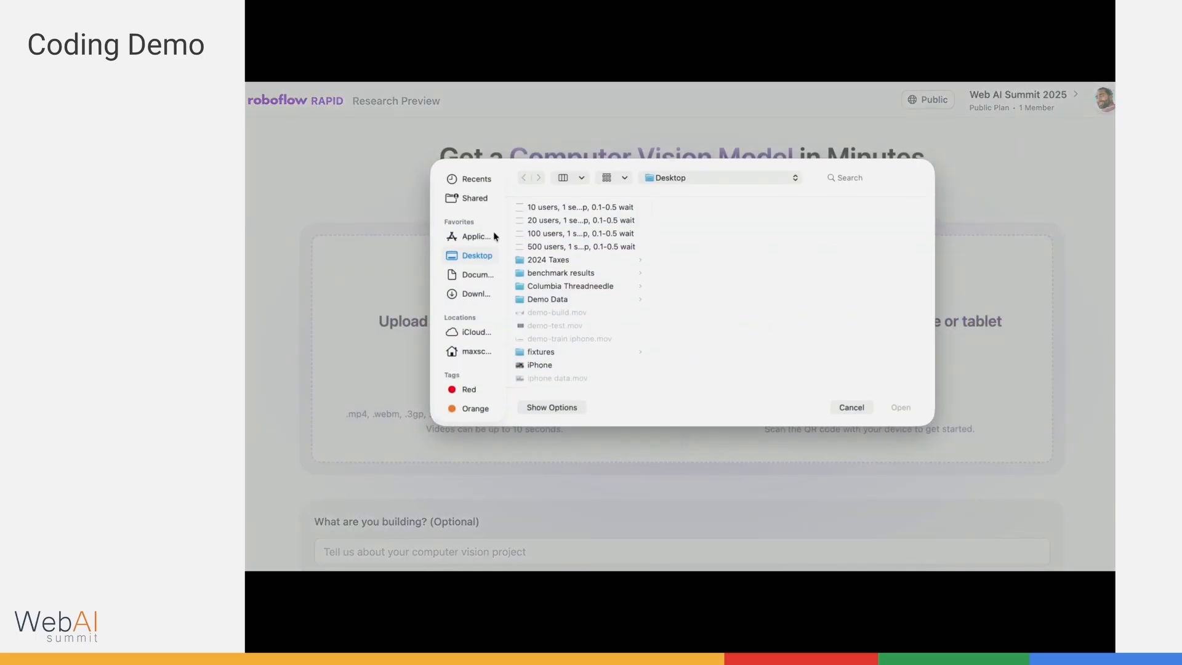
scroll(down, 3)
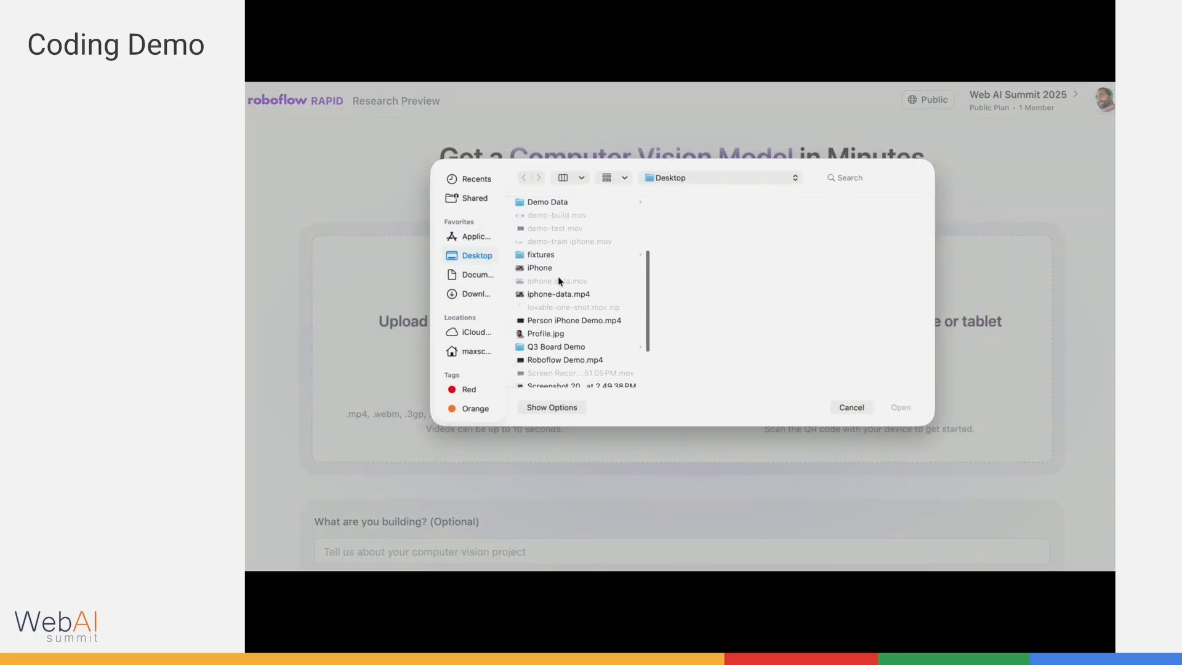
click(560, 294)
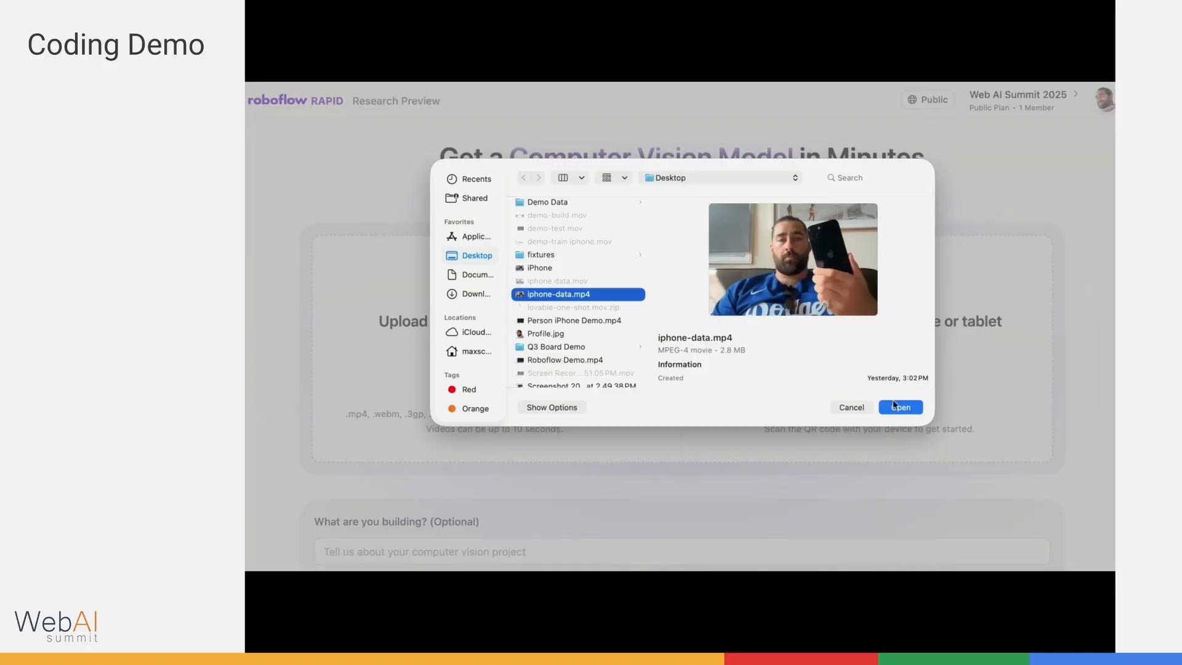
click(899, 407)
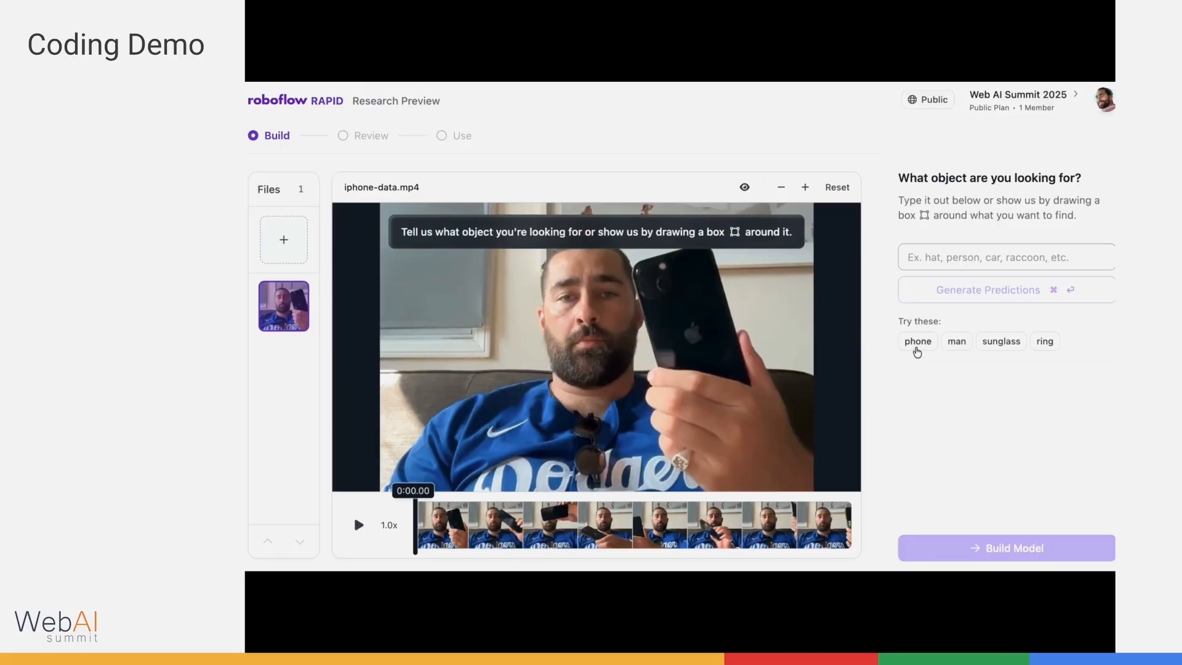
Label phone in the first frame by generating and approving its prediction.
click(917, 340)
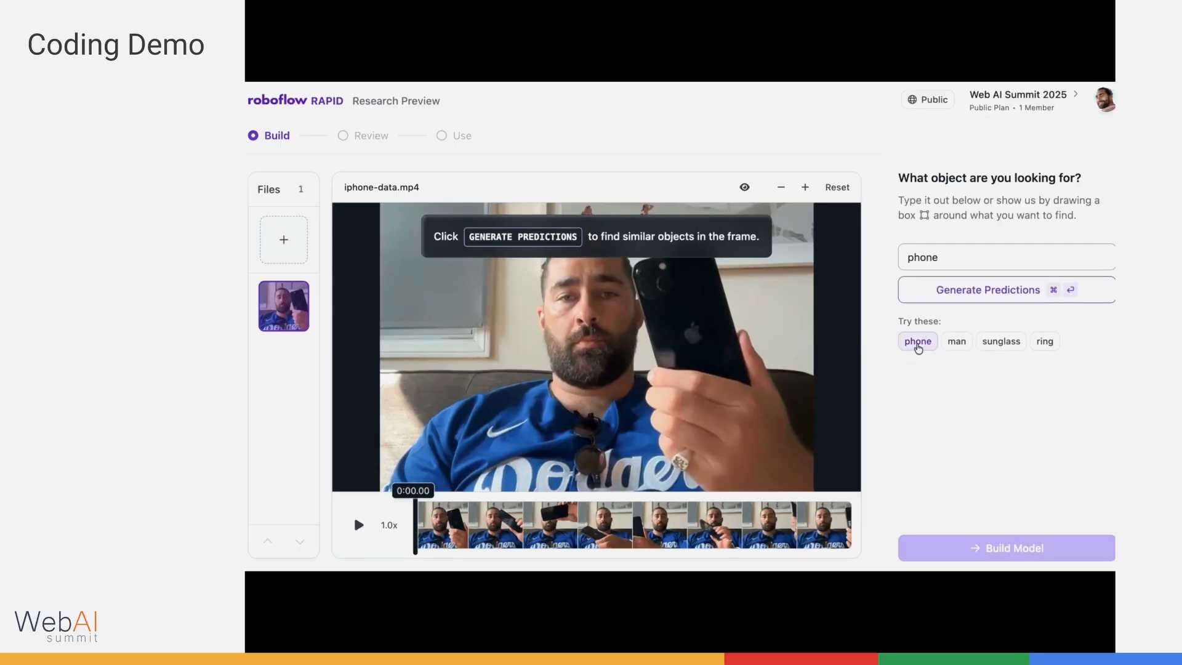
click(987, 290)
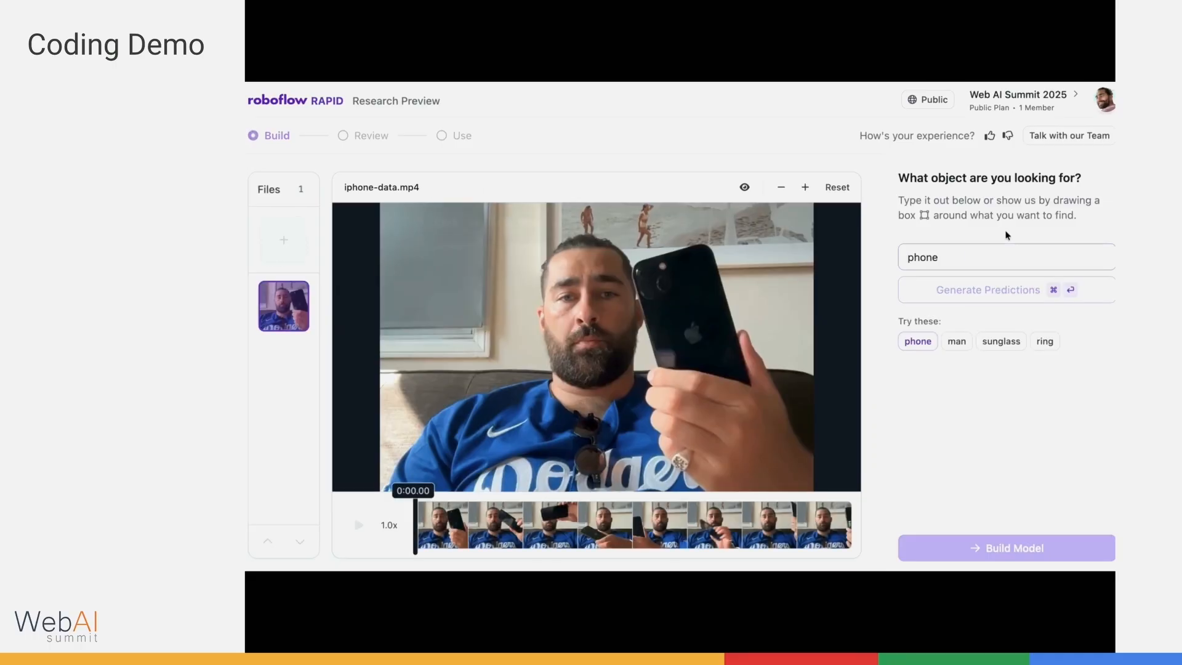
click(987, 289)
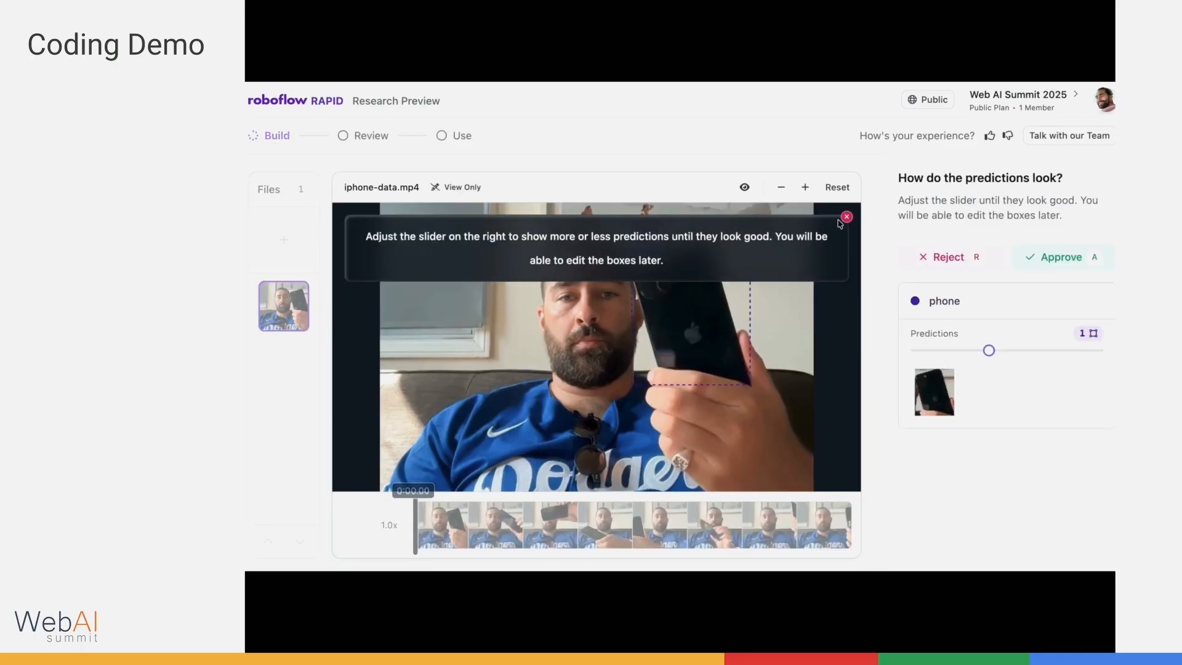
click(845, 217)
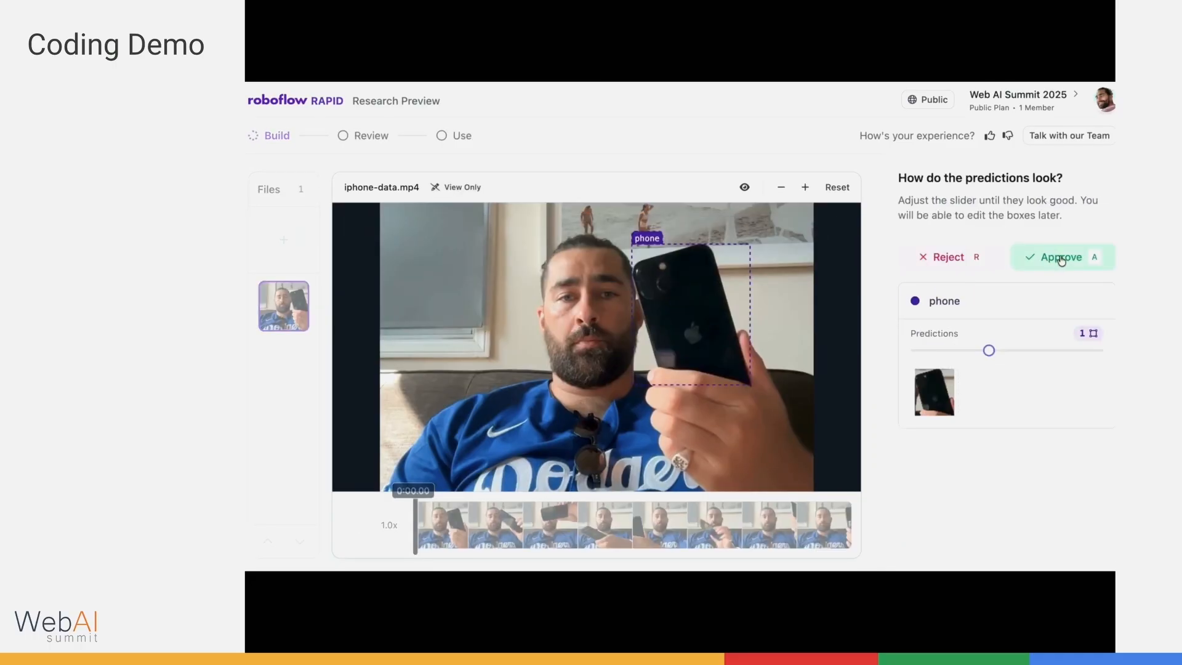
click(1061, 257)
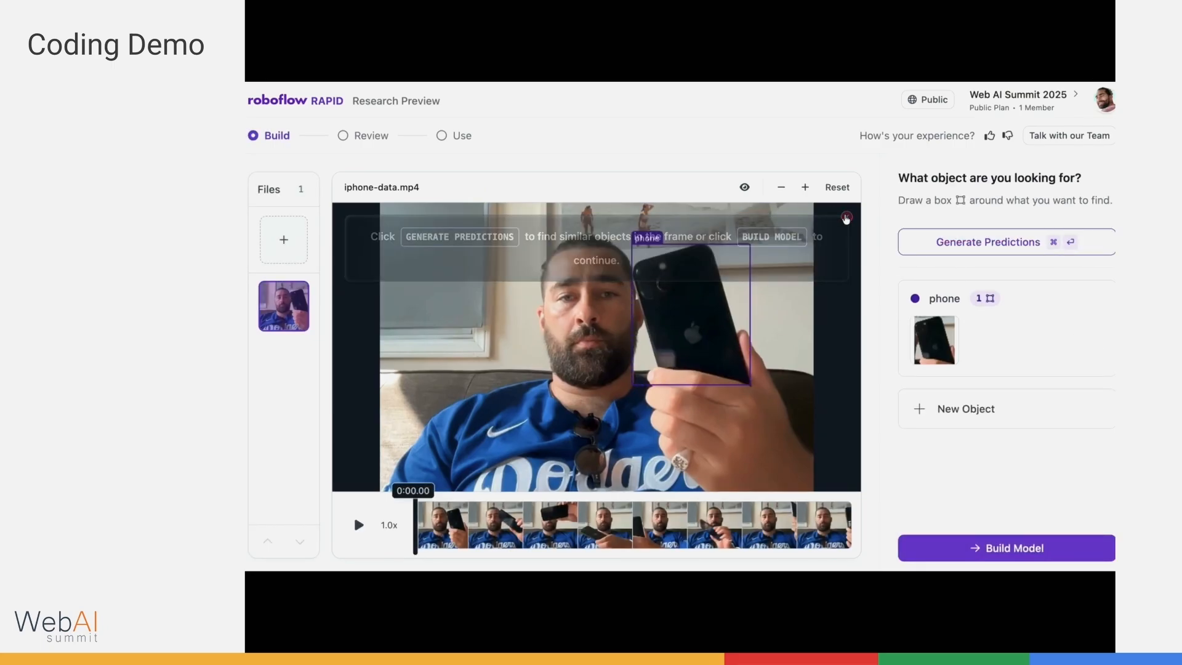
Add person, approve all detections at 0:03, and start building the model.
click(844, 218)
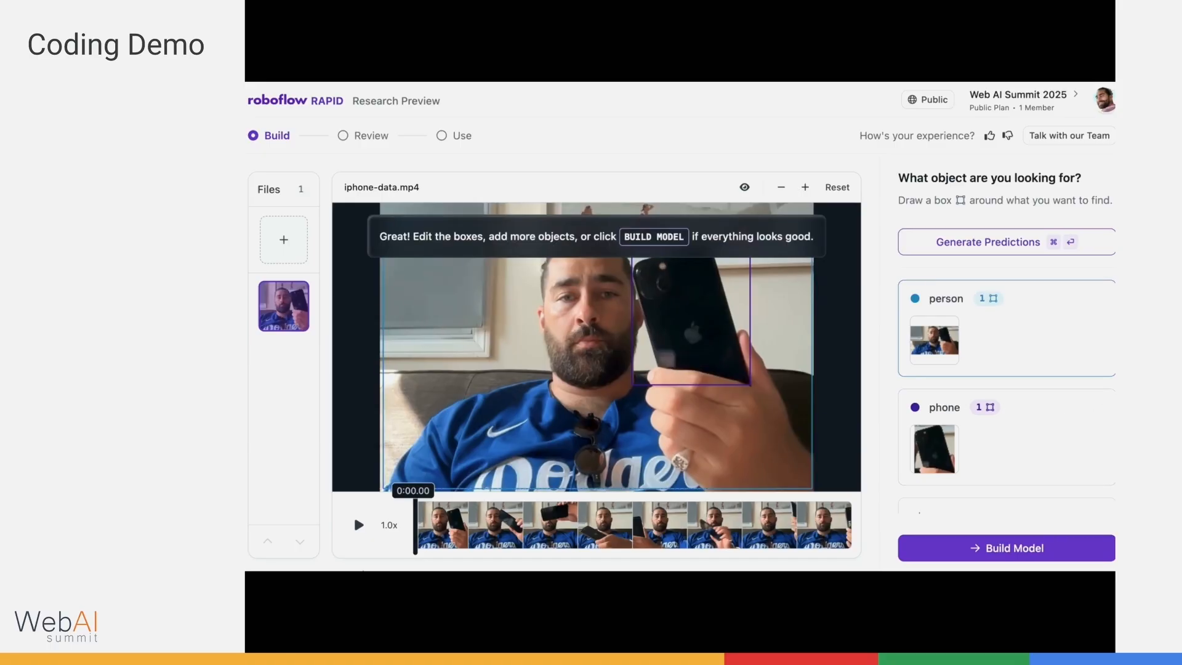
click(359, 524)
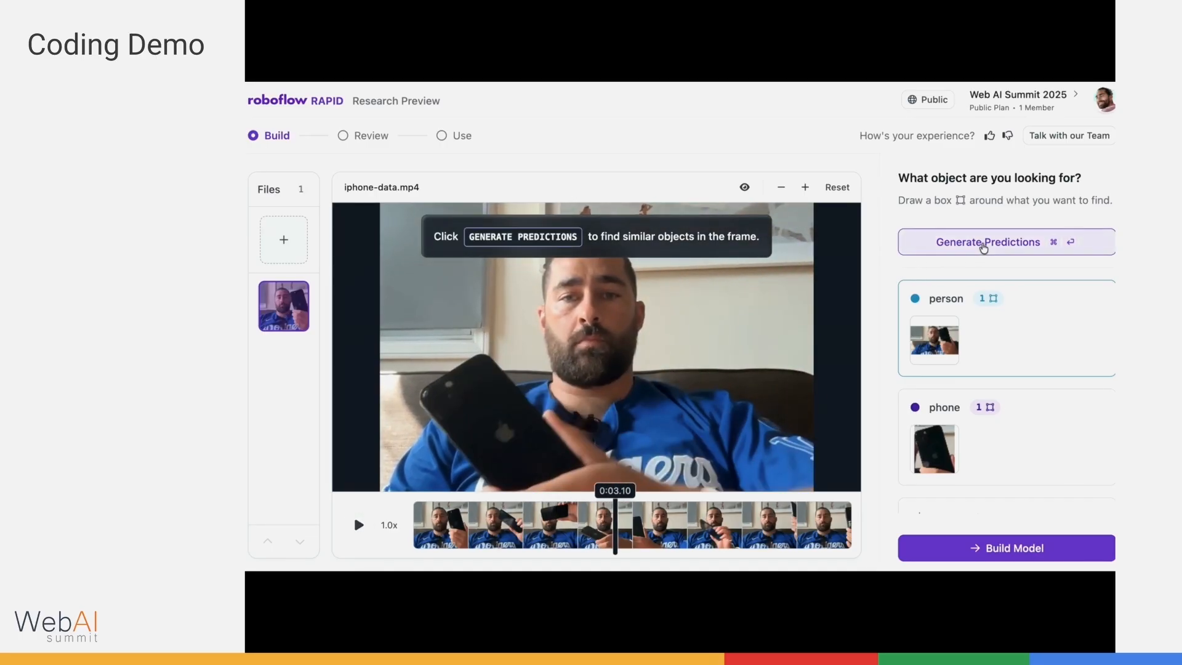
click(989, 242)
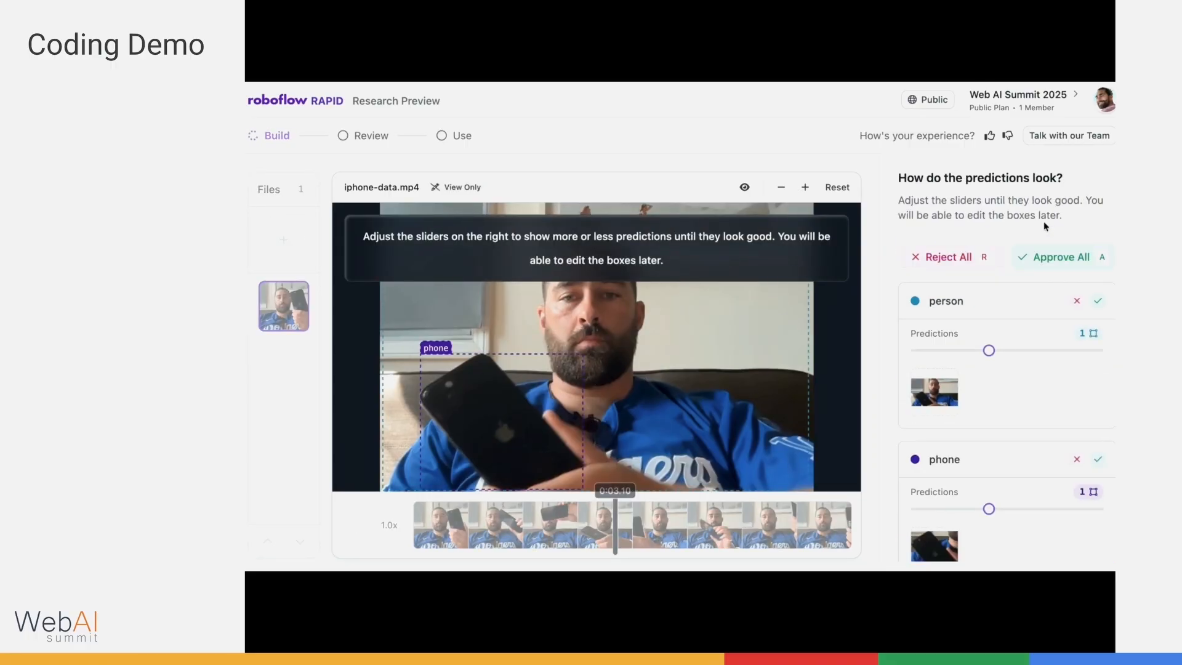
click(1060, 258)
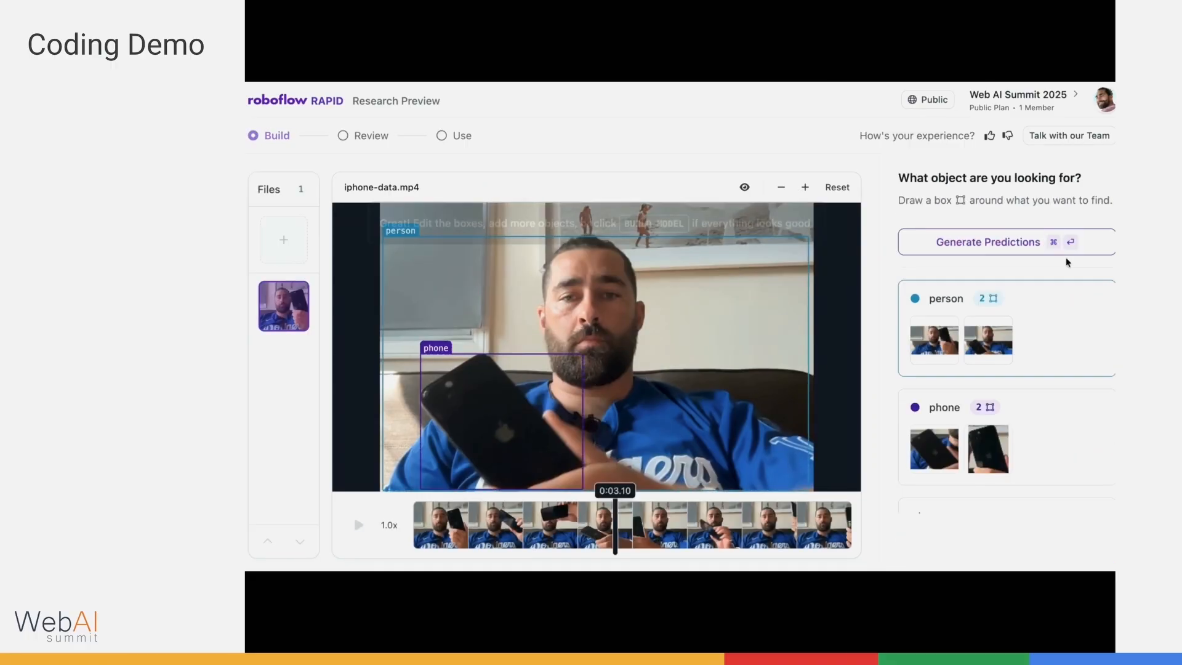
click(987, 242)
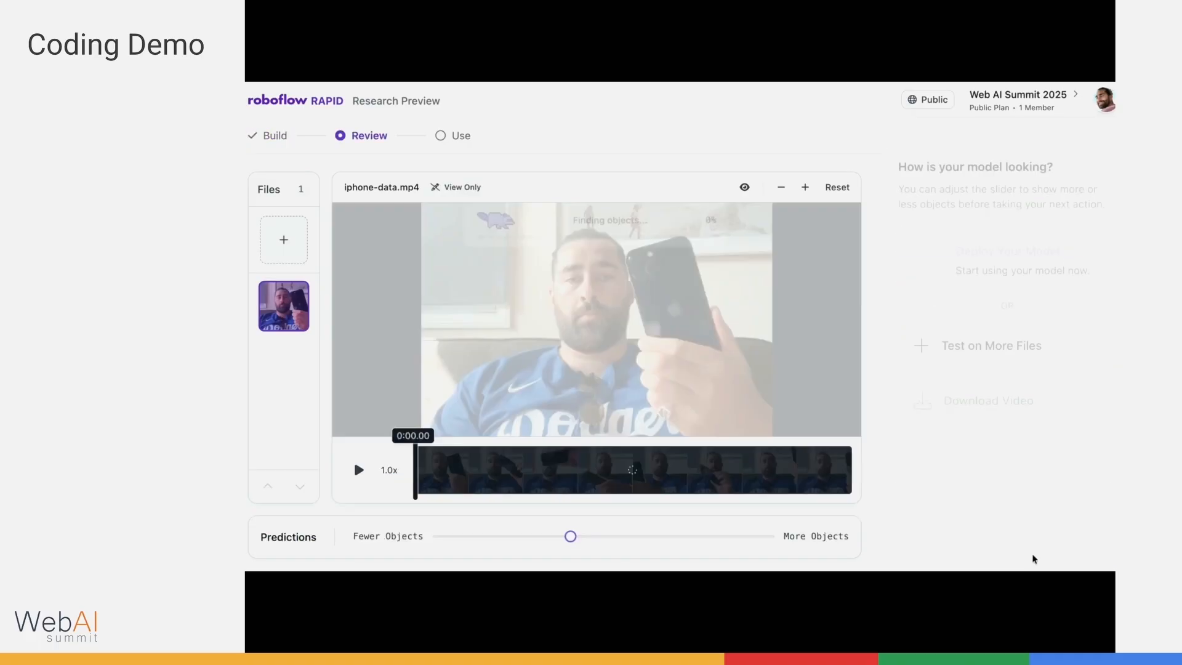
Play the review video to verify person and phone detections, then deploy the model.
click(359, 470)
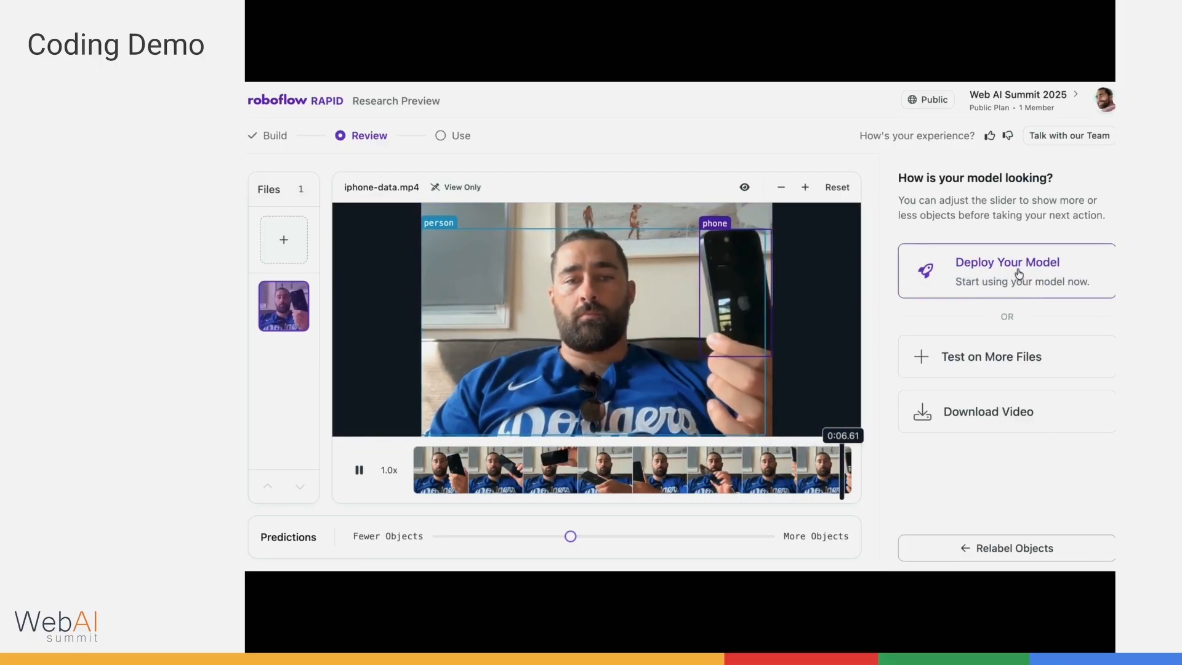
click(1006, 270)
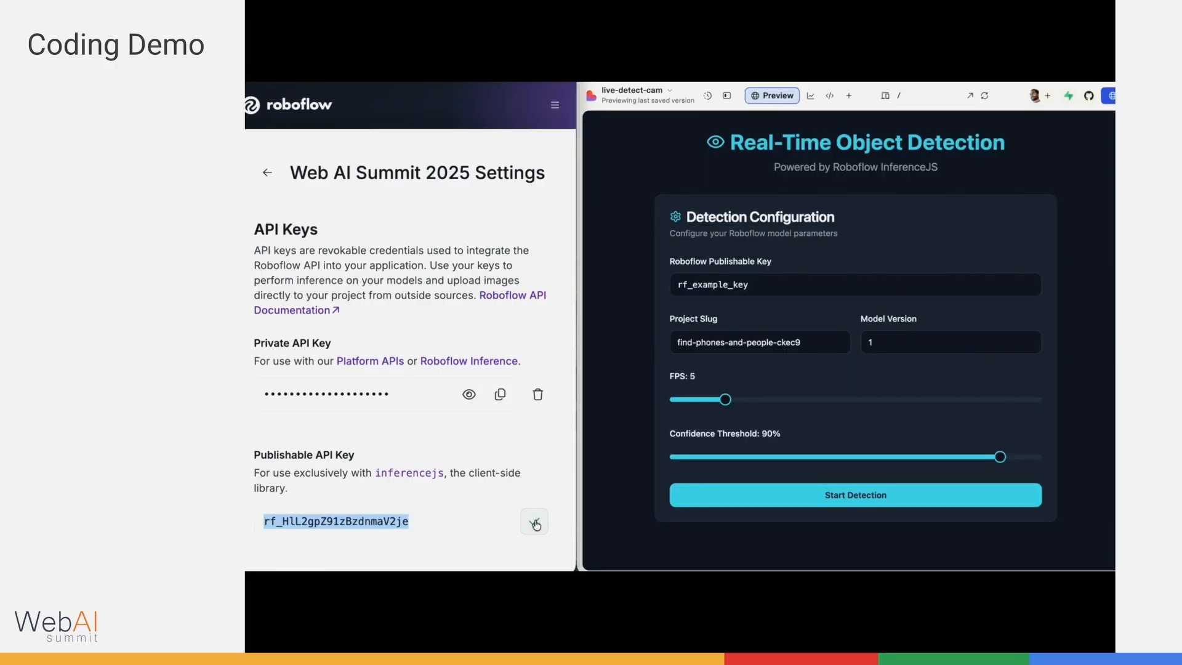
click(853, 284)
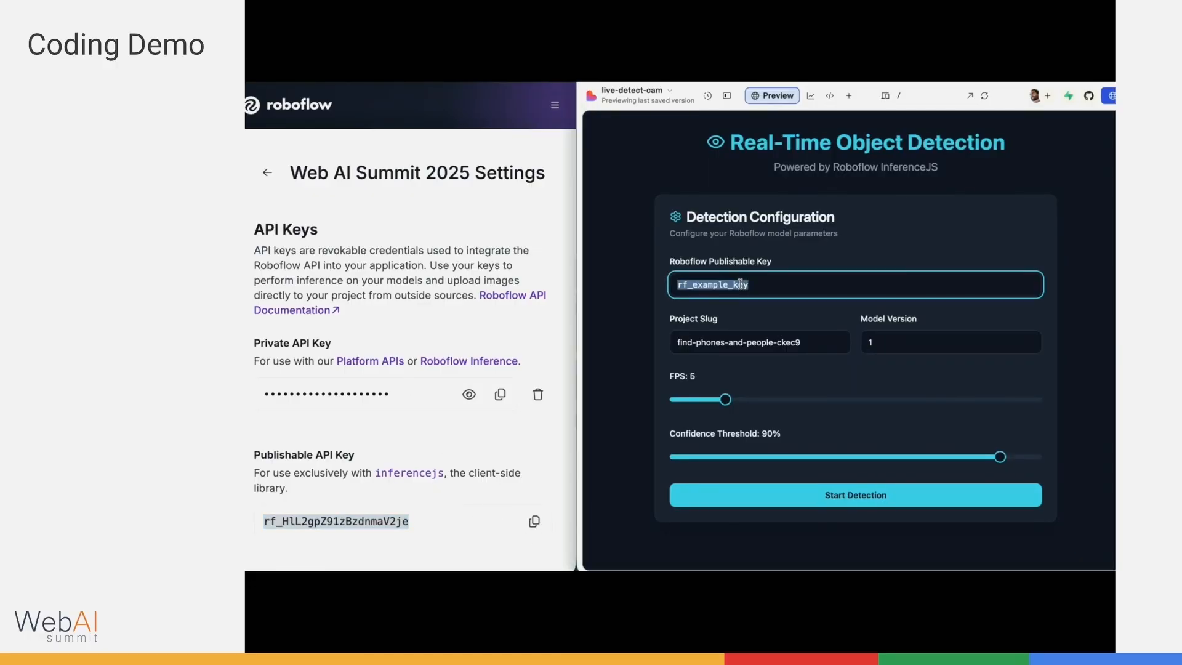
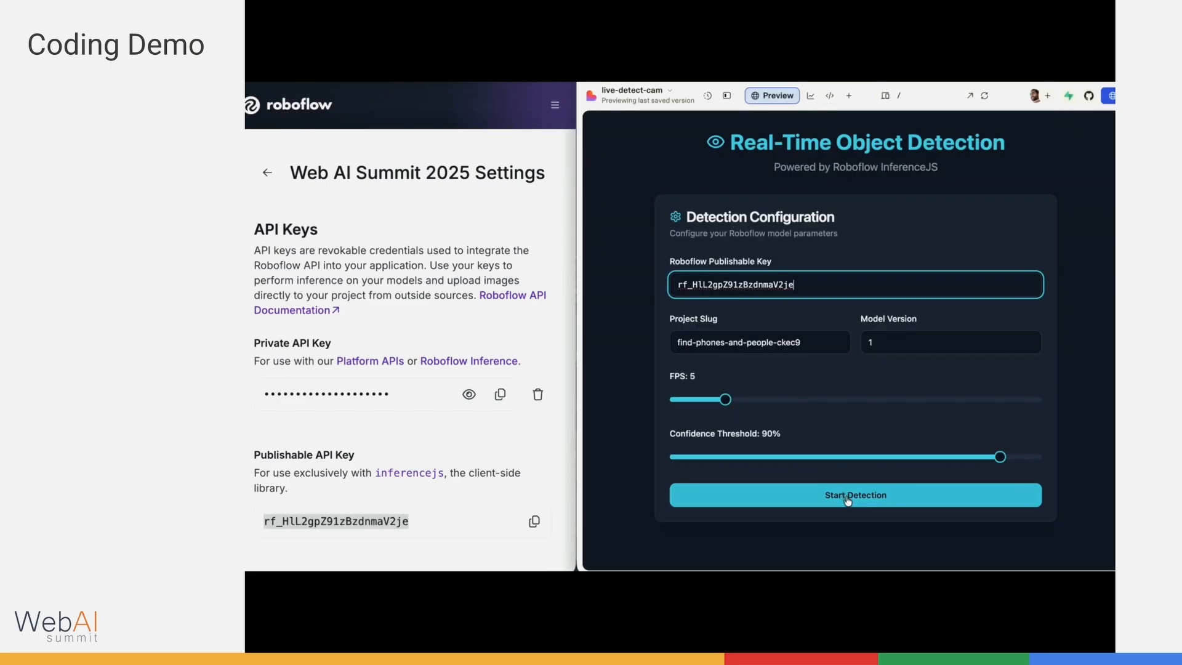
click(855, 495)
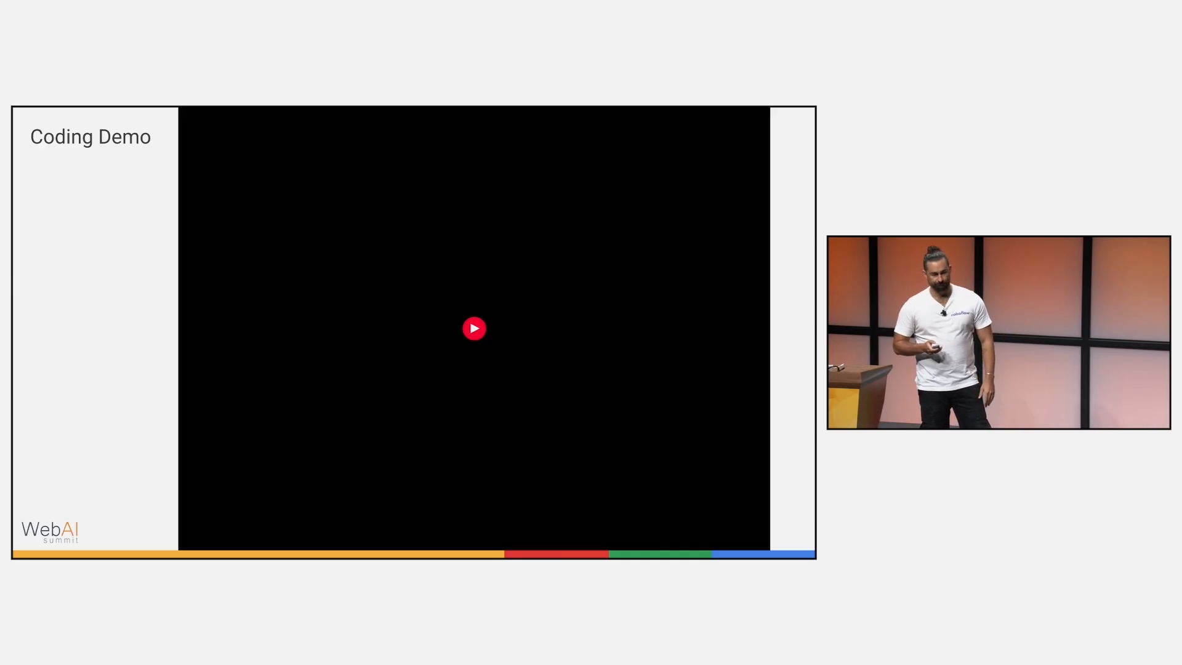
click(474, 328)
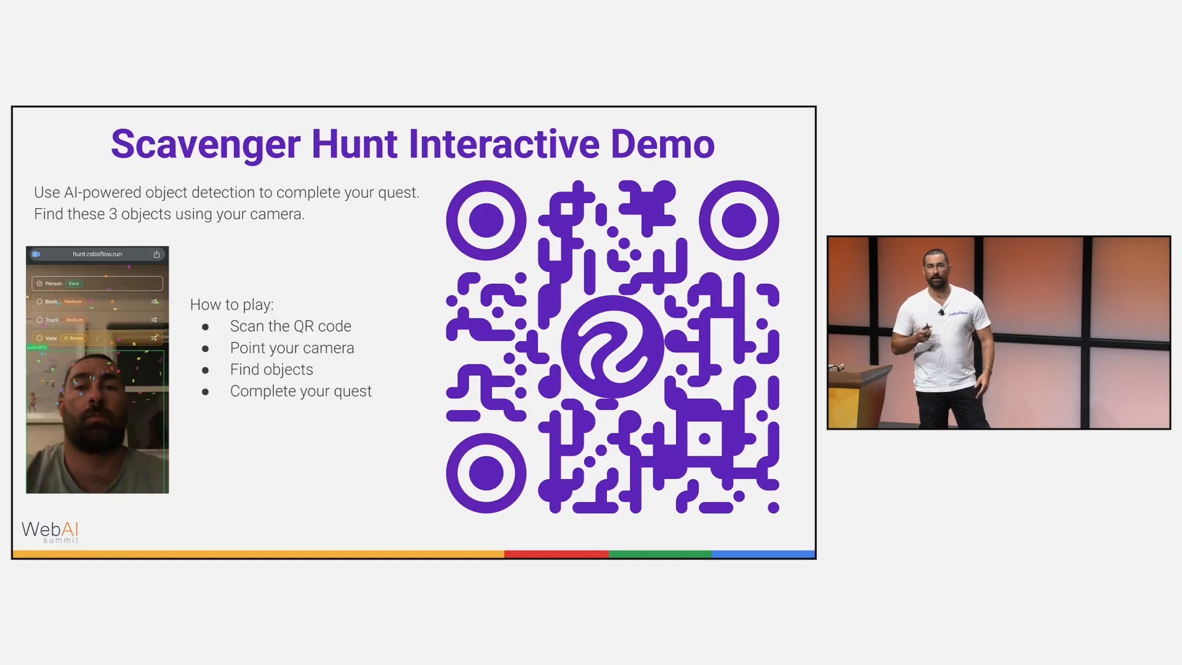